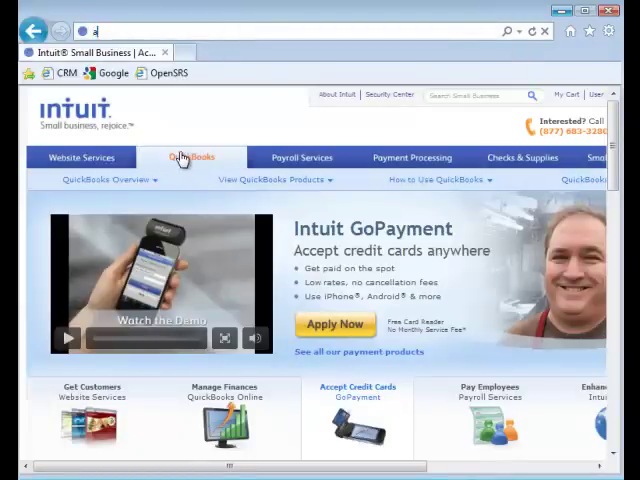
- Load about:blank in Internet Explorer, replacing the Intuit Small Business site
type("b")
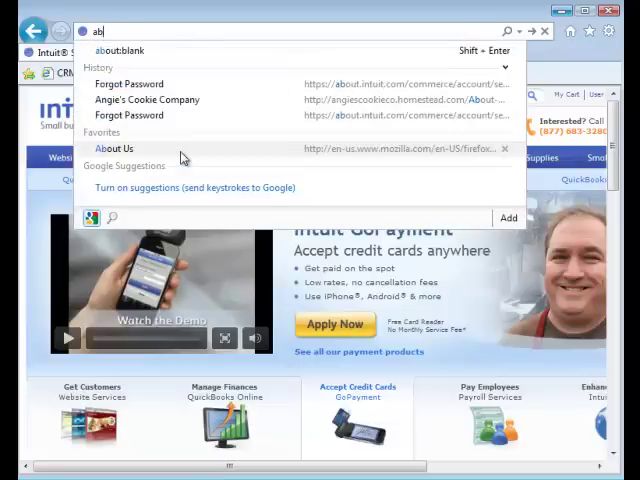
type("about:blank")
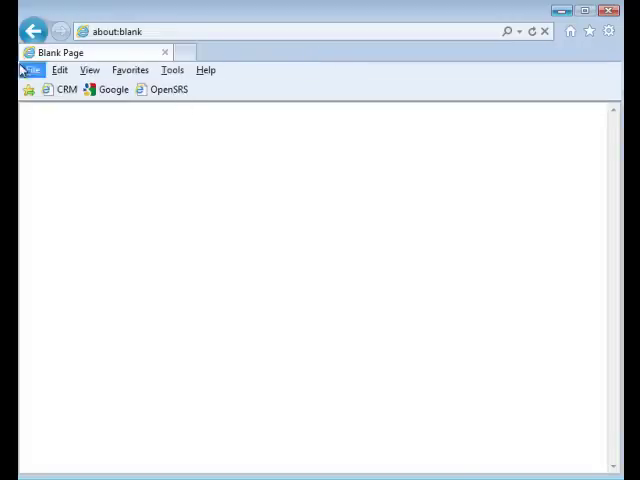
- Delete IE's browsing history, temporary files and cookies via Internet Options, then confirm OK
left_click(172, 70)
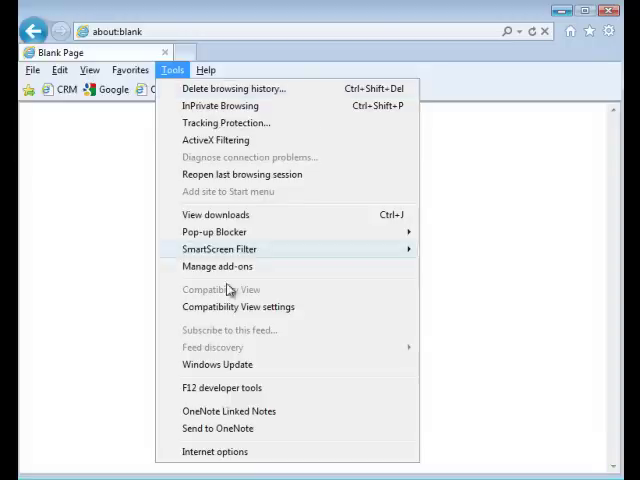
left_click(214, 452)
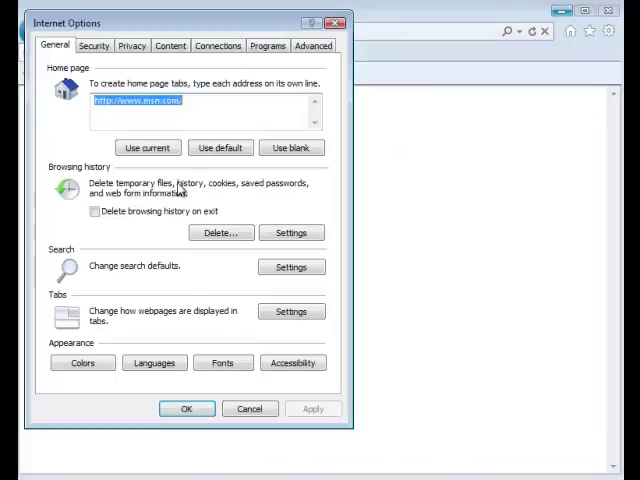
left_click(220, 232)
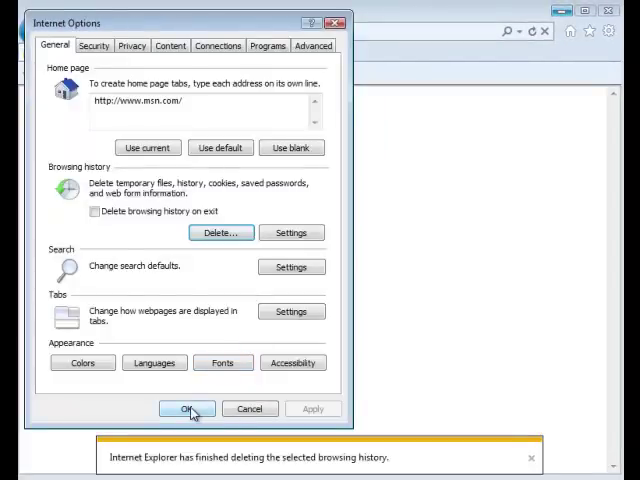
left_click(188, 408)
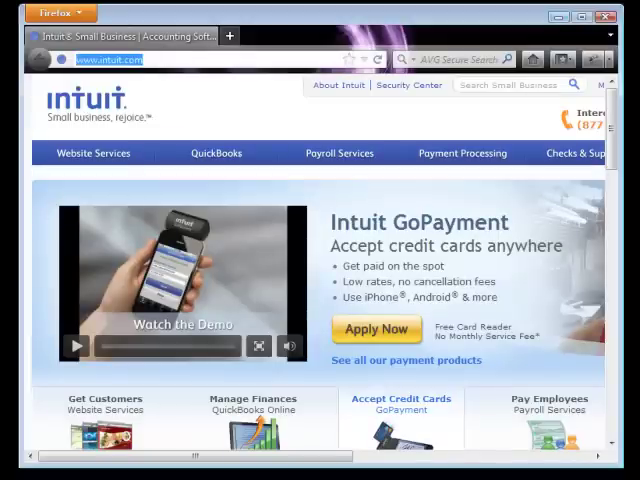
- Load about:blank in Firefox in place of the Intuit page
type("about")
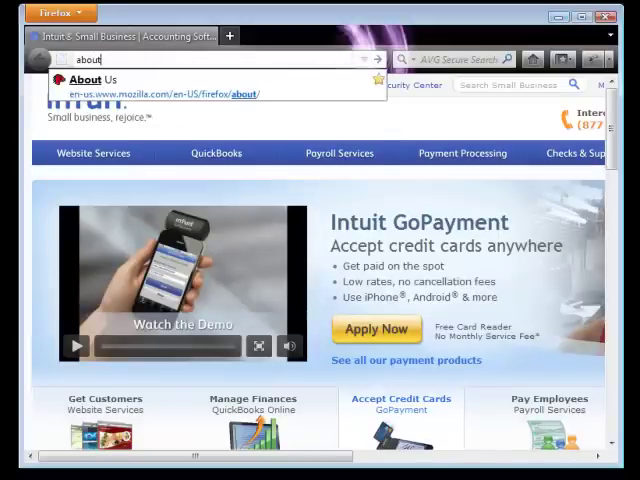
left_click(228, 36)
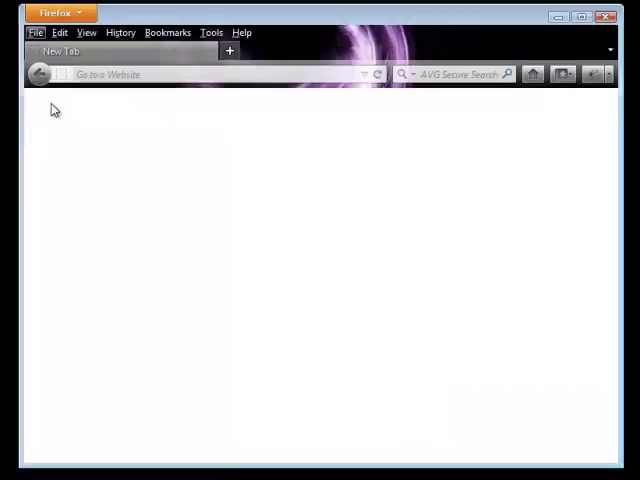
left_click(212, 32)
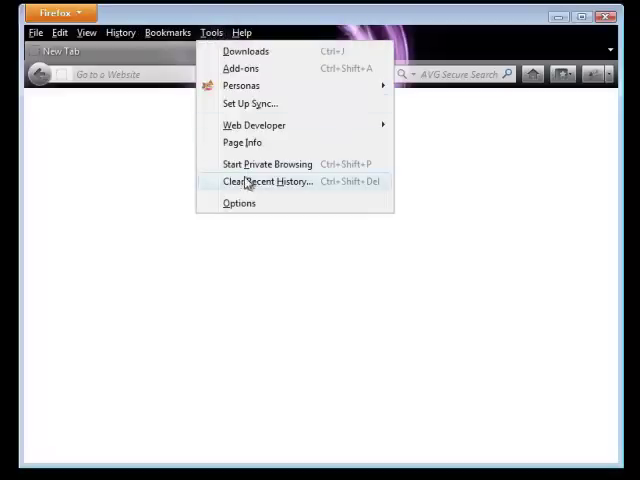
- Clear Firefox's recent history with time range Everything, cookies and cache checked
left_click(268, 180)
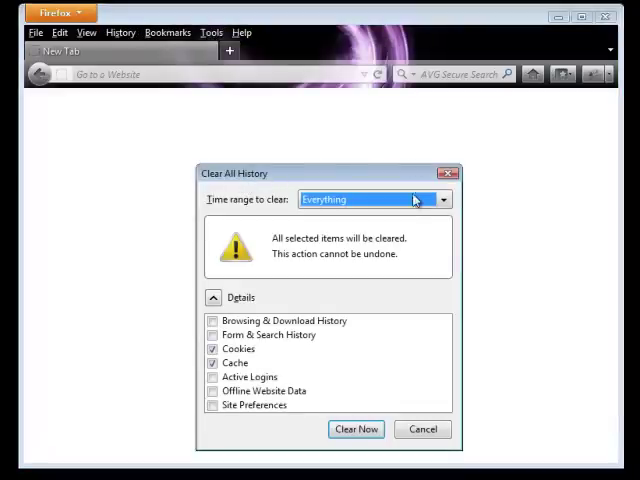
left_click(440, 200)
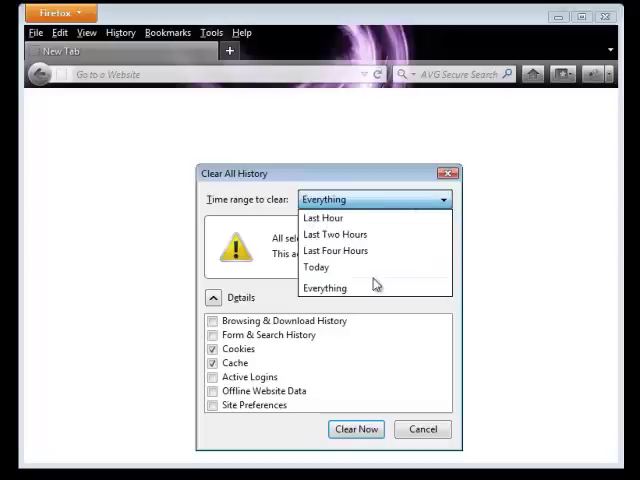
left_click(324, 288)
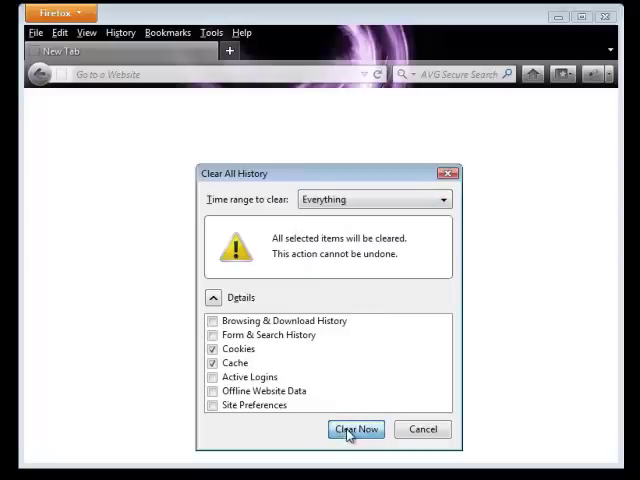
left_click(356, 428)
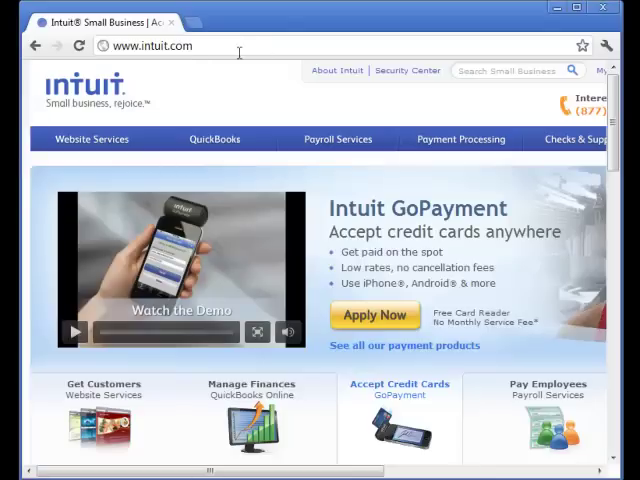
- Load about:blank in Chrome's omnibox in place of the Intuit site
left_click(156, 44)
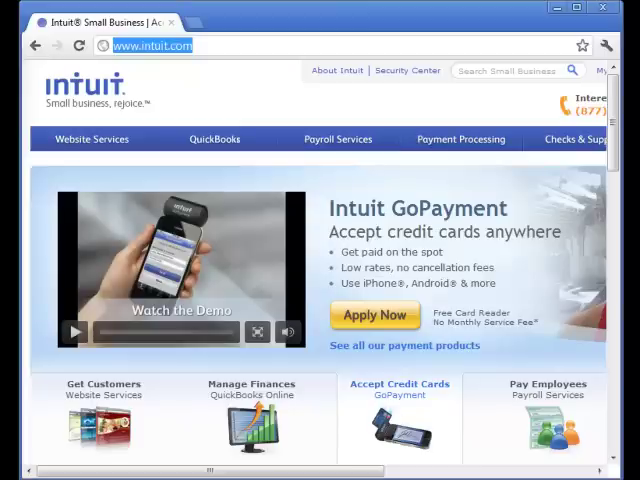
type("about:blank")
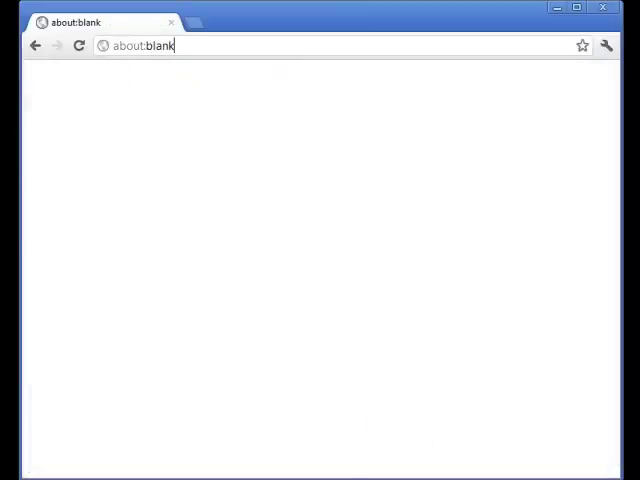
mouse_move(288, 68)
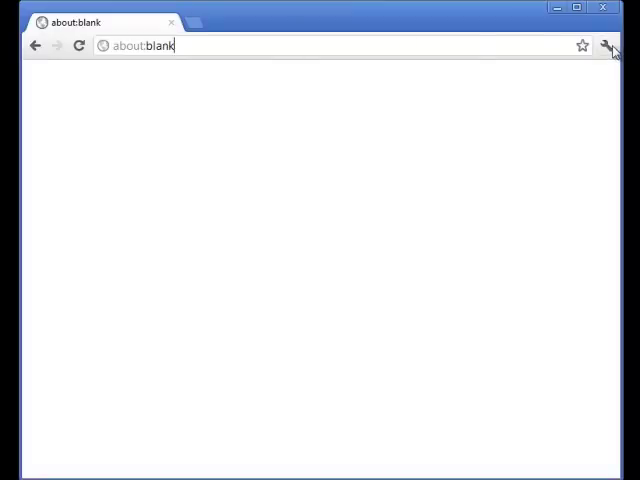
- Clear Chrome's cache and cookies from the beginning of time via Under the Hood options
left_click(608, 44)
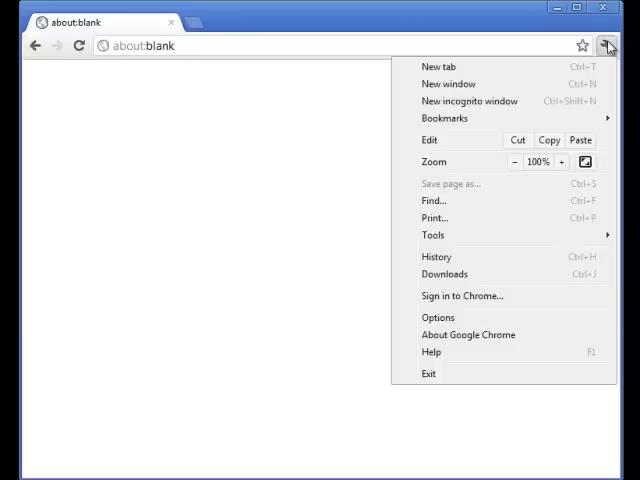
left_click(438, 316)
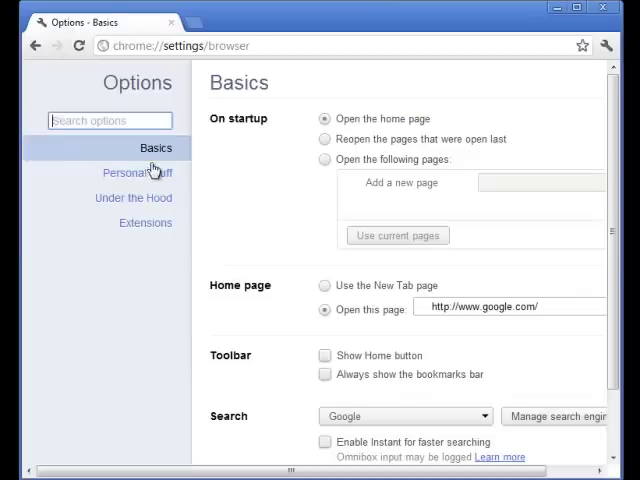
left_click(132, 196)
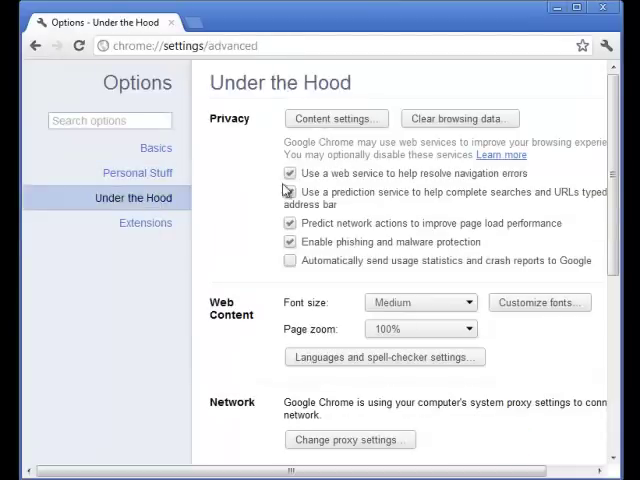
left_click(460, 118)
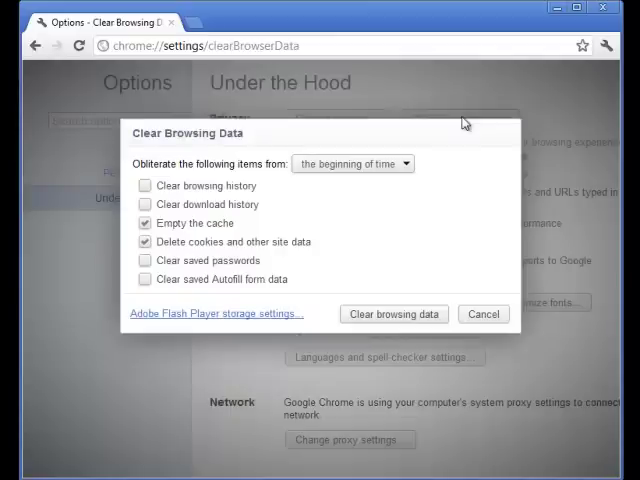
left_click(352, 164)
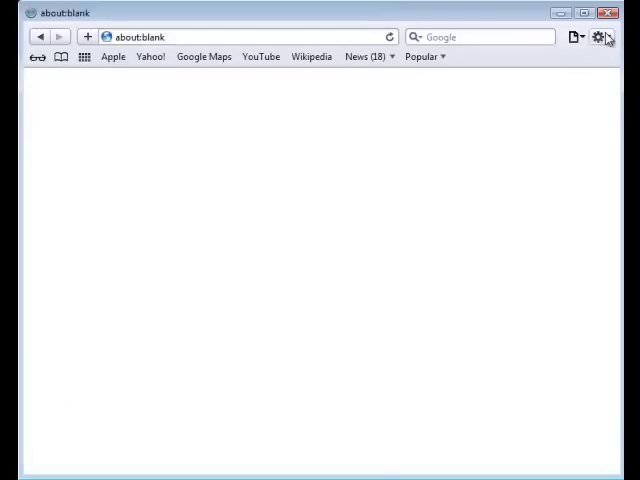
- Reset Safari from the gear menu with Remove all website data checked
left_click(608, 38)
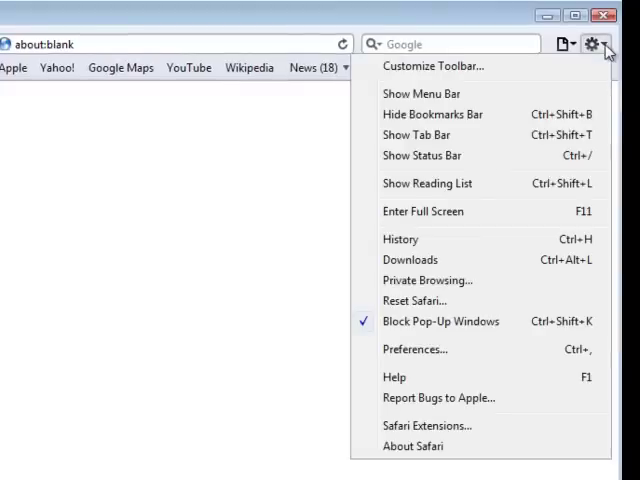
mouse_move(418, 308)
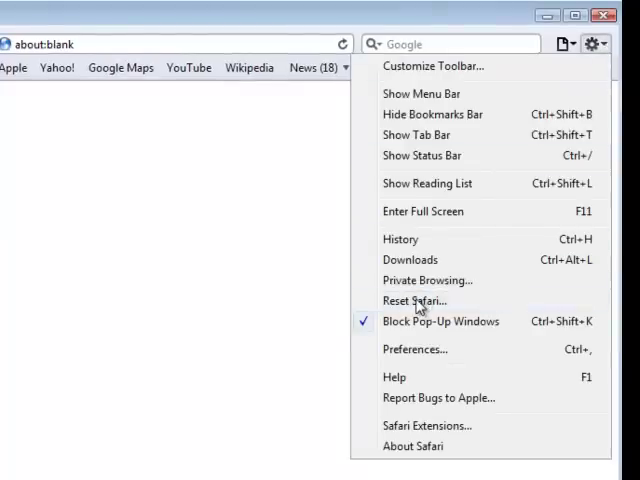
left_click(414, 300)
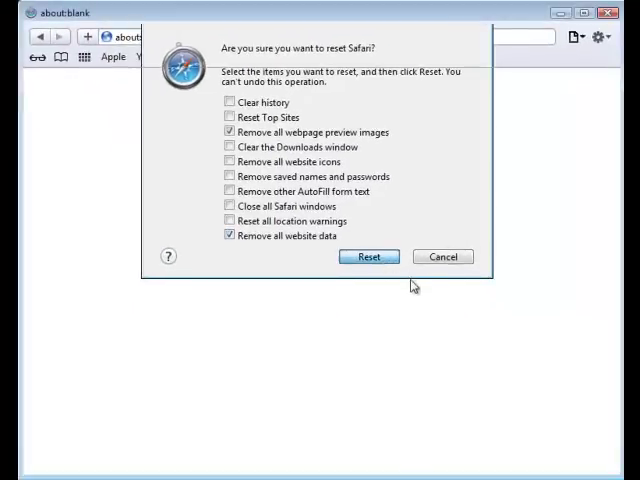
left_click(368, 256)
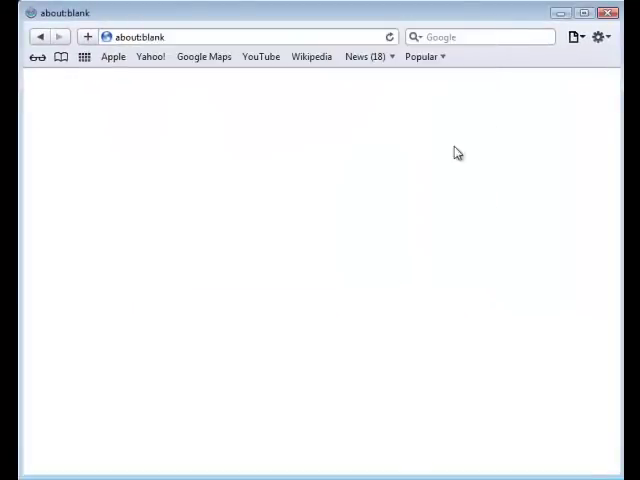